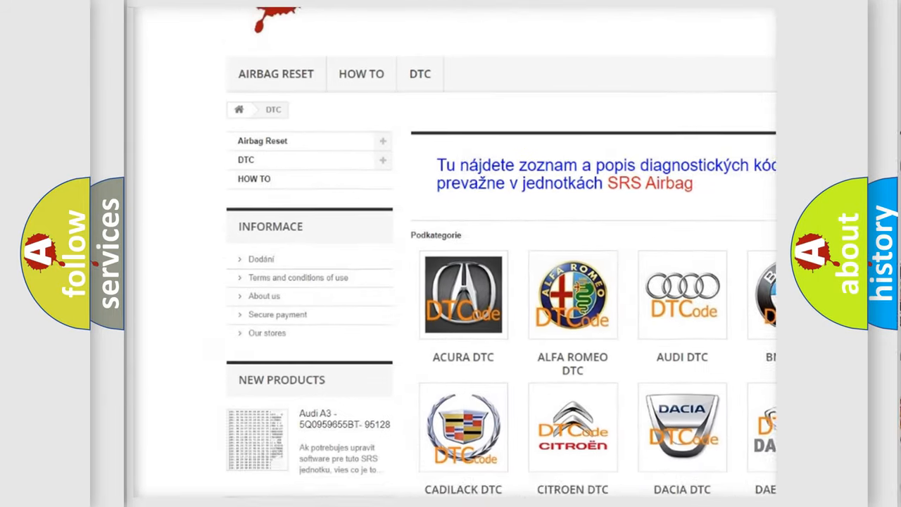
{"action": "scroll", "scroll_direction": "down", "scroll_amount": 3}
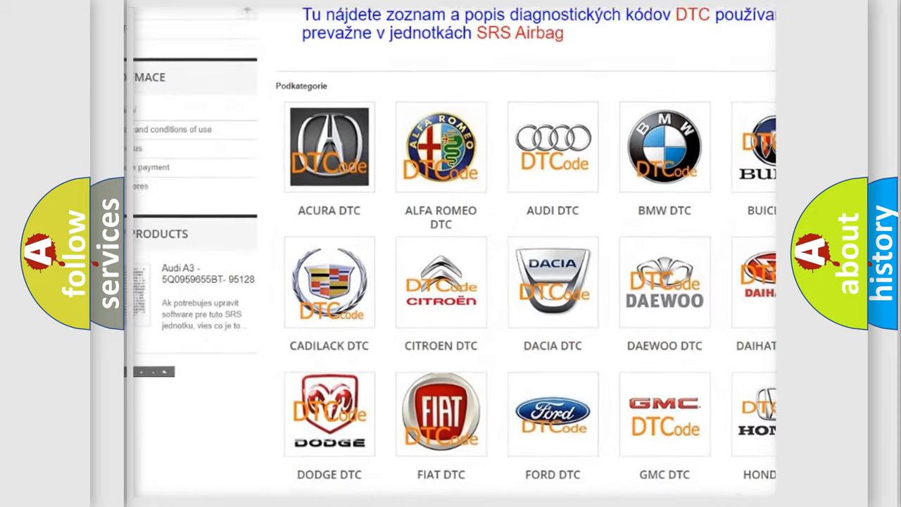
{"action": "scroll", "scroll_direction": "down", "scroll_amount": 3}
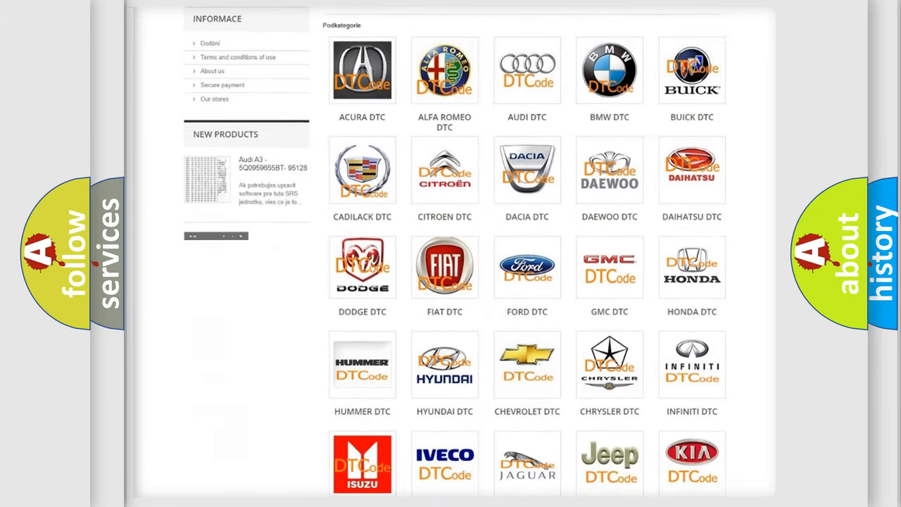
{"action": "scroll", "scroll_direction": "down", "scroll_amount": 3}
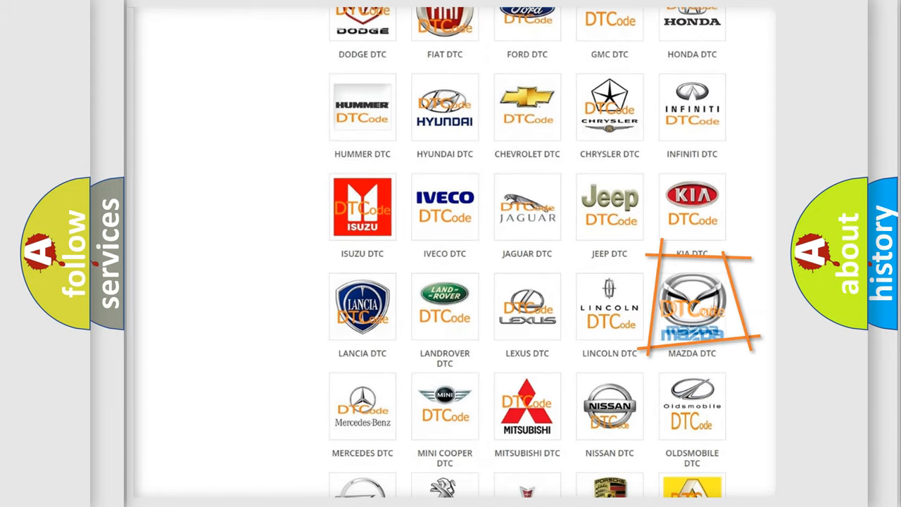